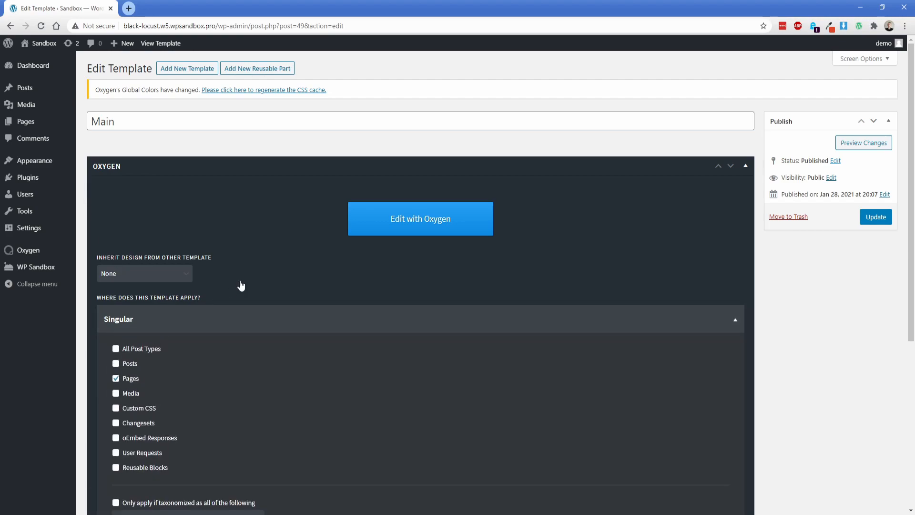
pyautogui.moveTo(130, 383)
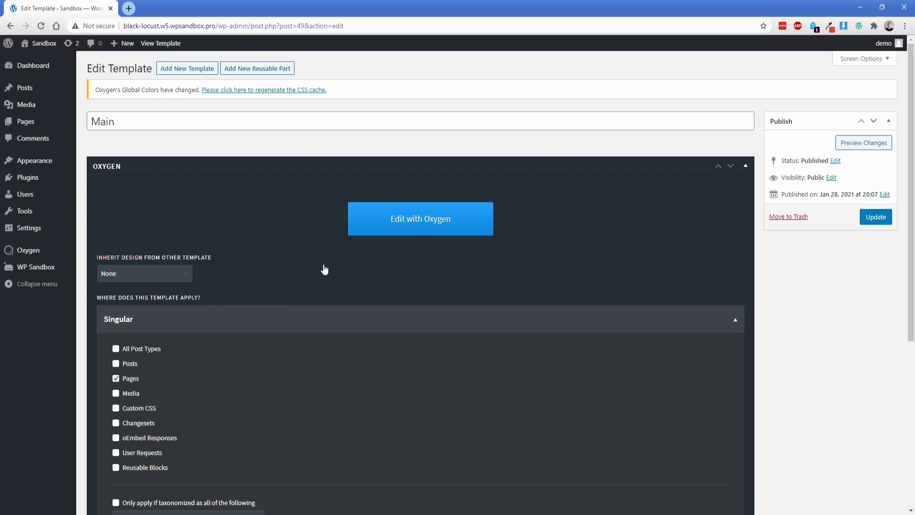
# Launch the Main template in the Oxygen visual editor
pyautogui.click(419, 219)
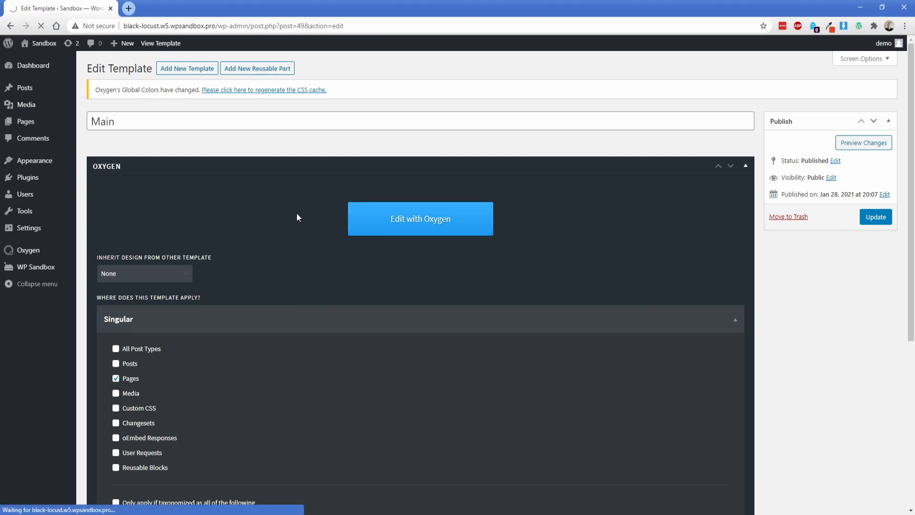
# Browse the Add panel's Library design sets and choose the Core set
pyautogui.click(421, 220)
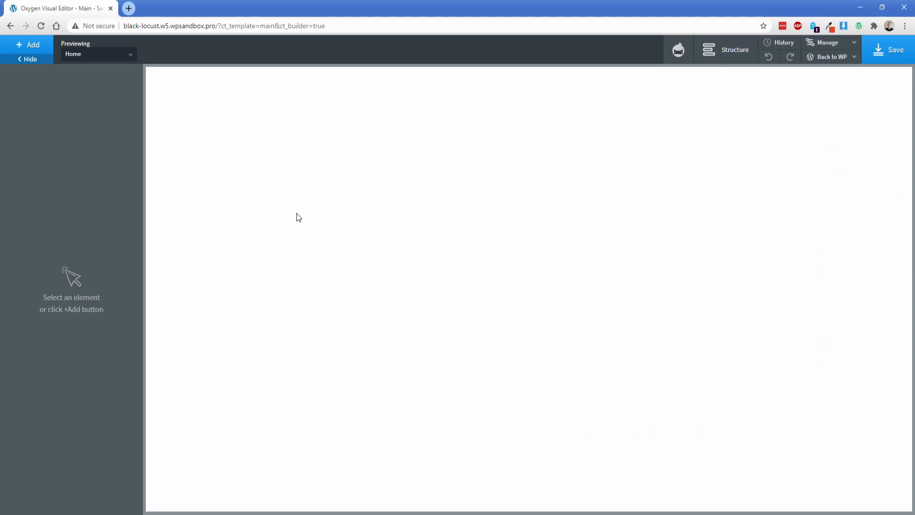
pyautogui.moveTo(181, 170)
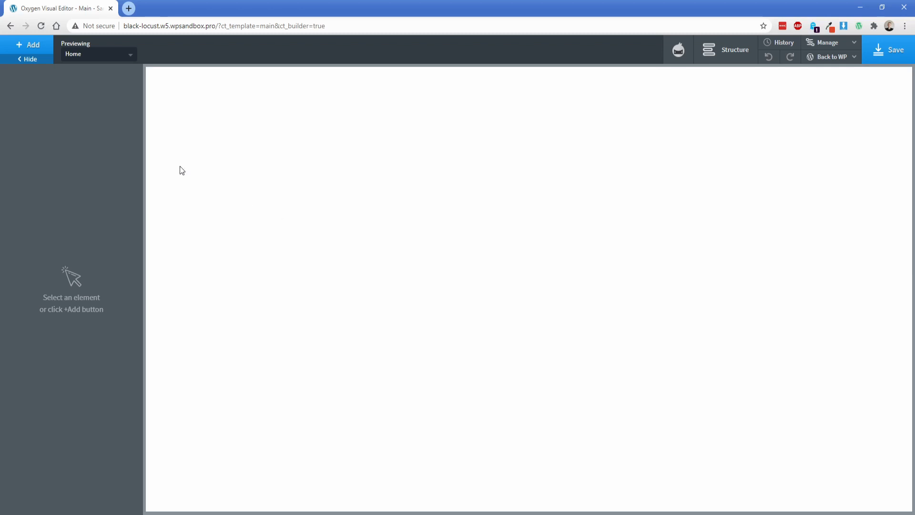
pyautogui.click(27, 45)
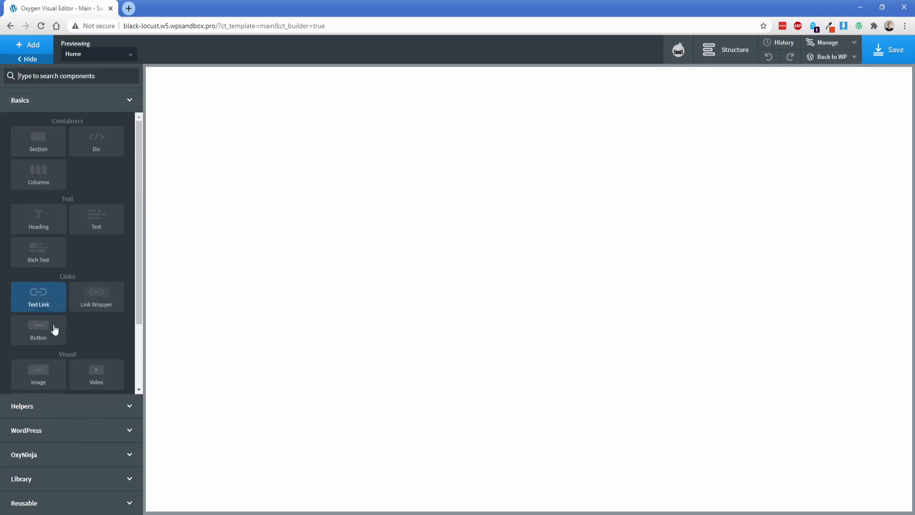
pyautogui.click(20, 100)
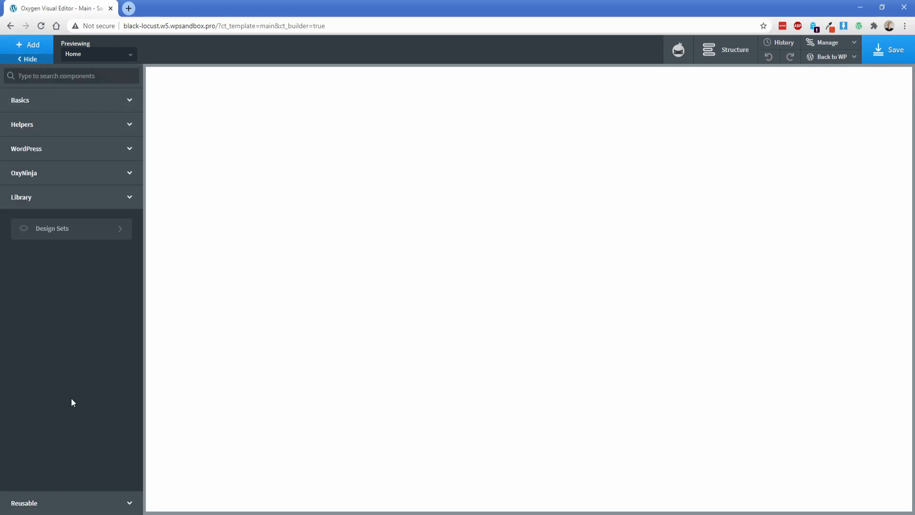
pyautogui.click(52, 228)
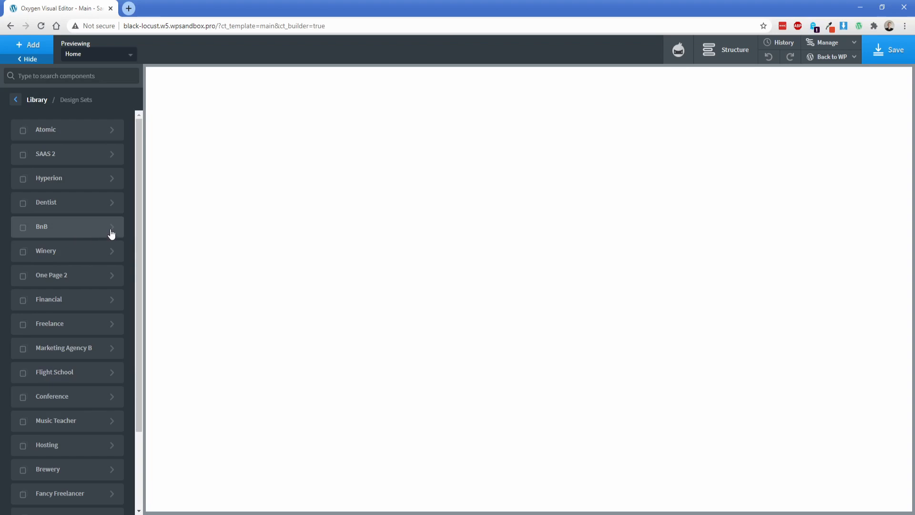
pyautogui.scroll(-3)
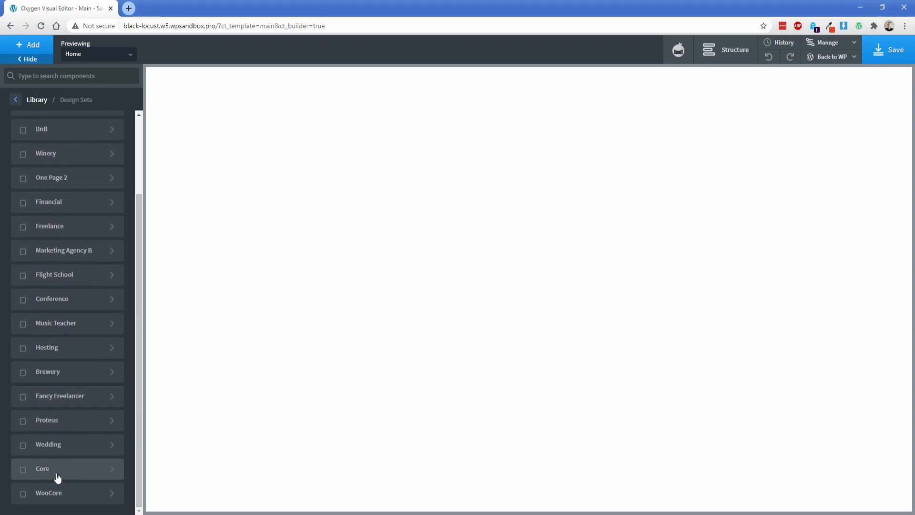
pyautogui.click(58, 468)
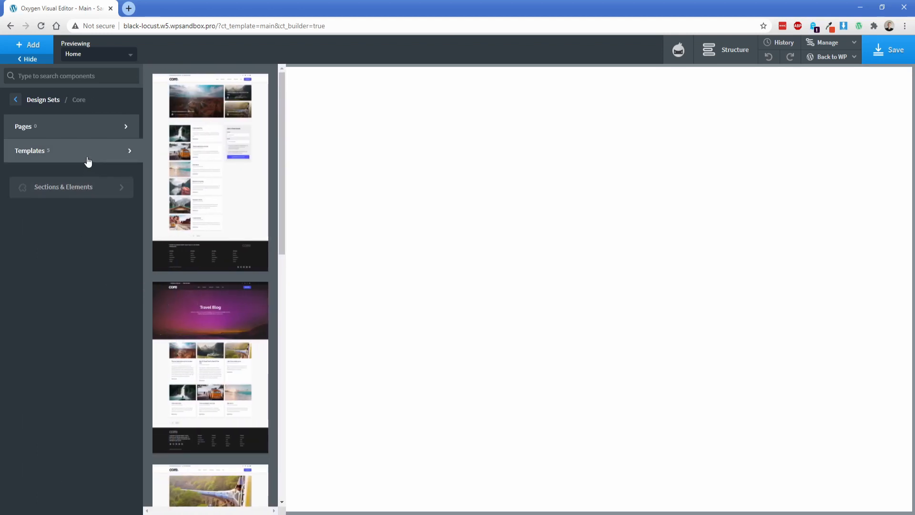
pyautogui.moveTo(208, 157)
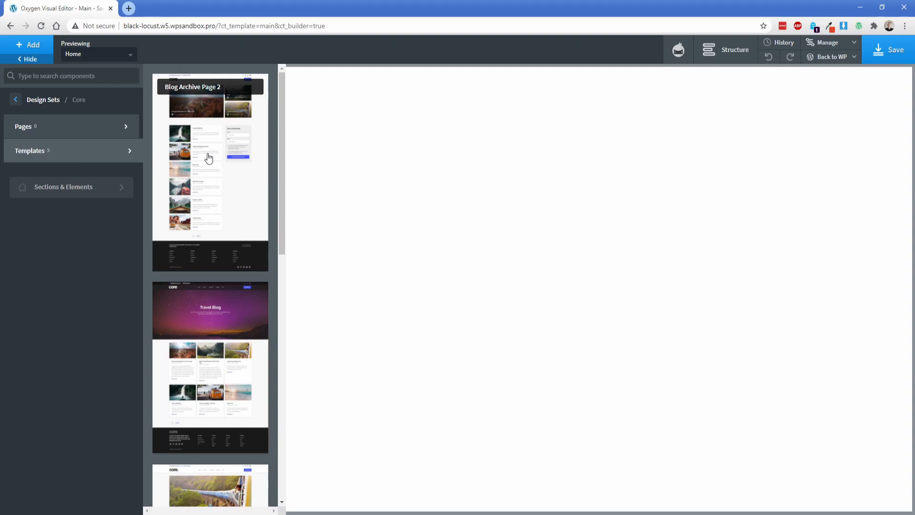
# Insert Core's Header 10 - Mega Menu Full Width from the Headers thumbnails
pyautogui.scroll(-3)
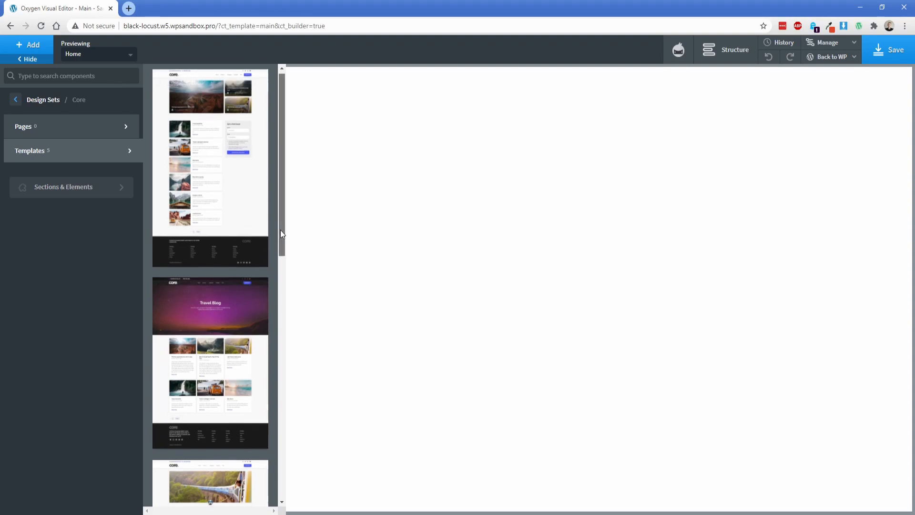
pyautogui.scroll(-3)
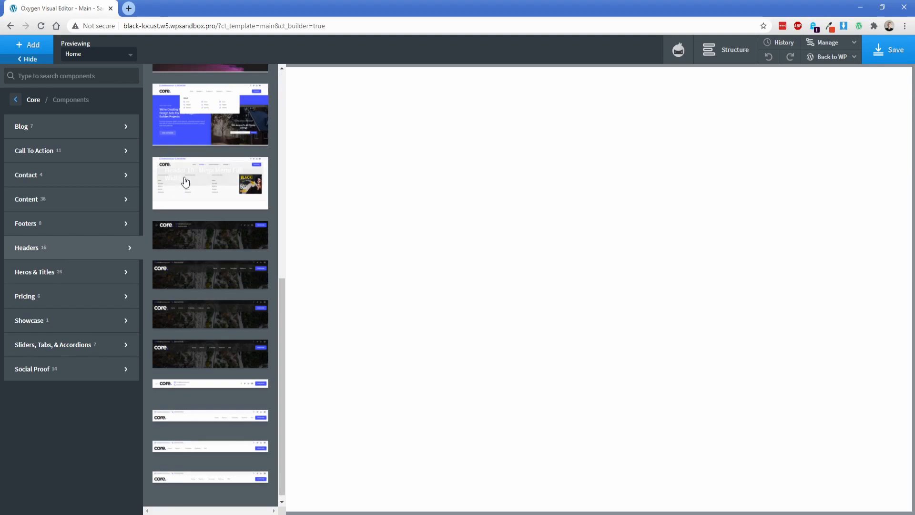
pyautogui.moveTo(204, 131)
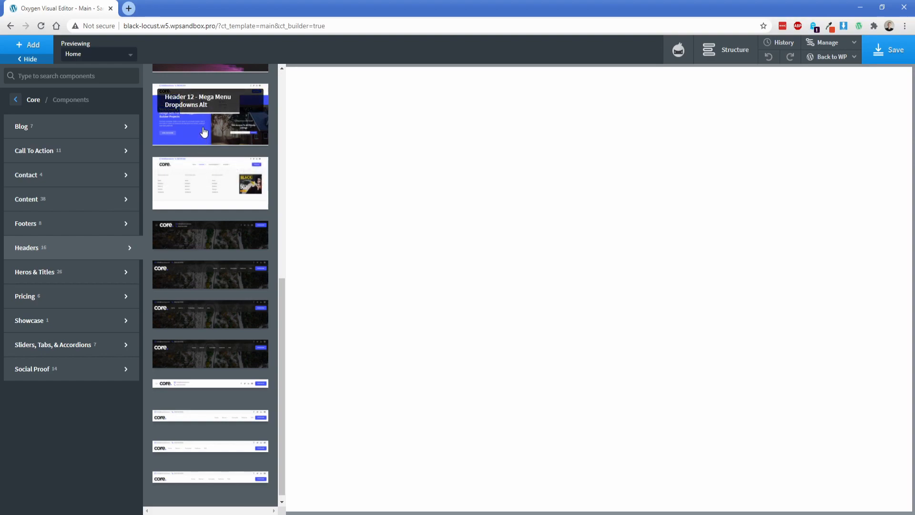
pyautogui.click(210, 114)
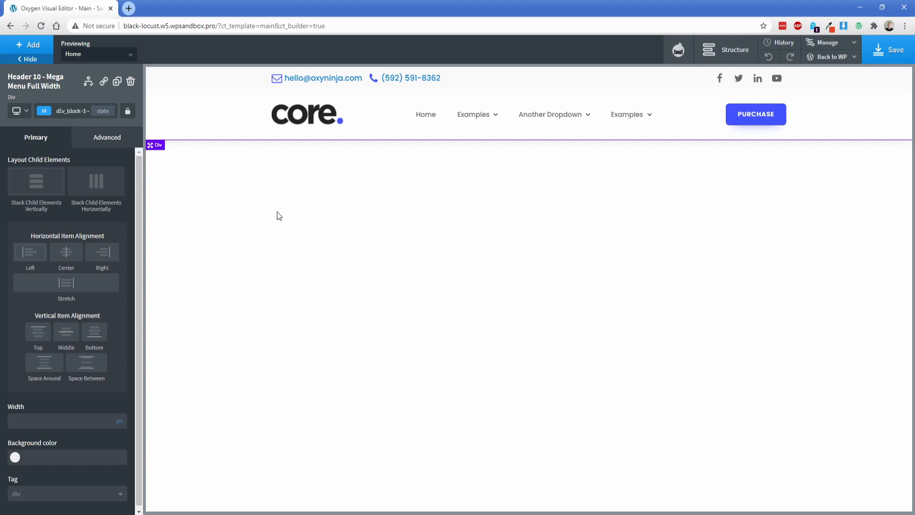
pyautogui.click(551, 113)
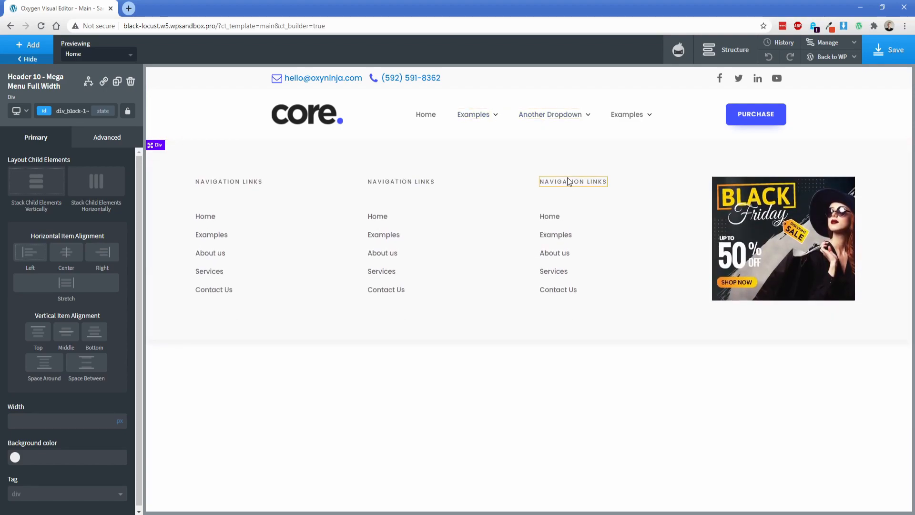
pyautogui.click(549, 216)
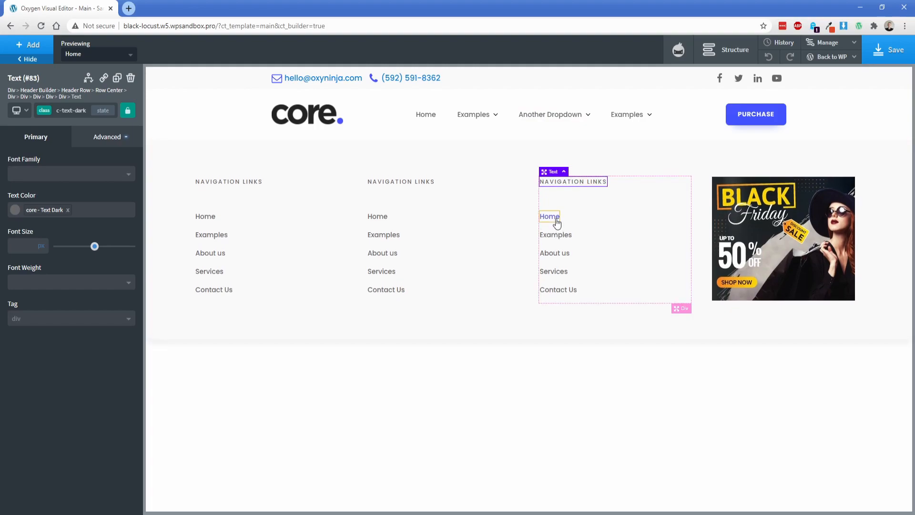
pyautogui.click(550, 217)
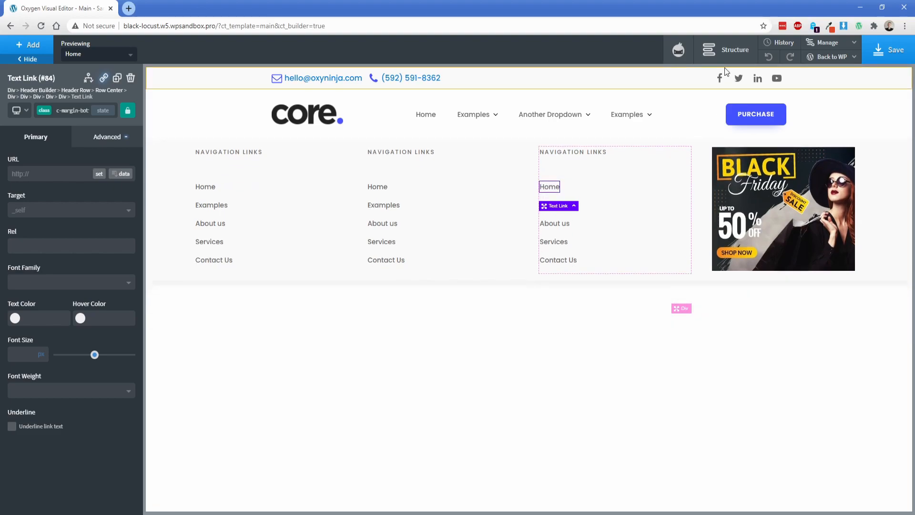
# Reveal Header 10's subheader, main header and center rows in the Structure tree
pyautogui.click(735, 49)
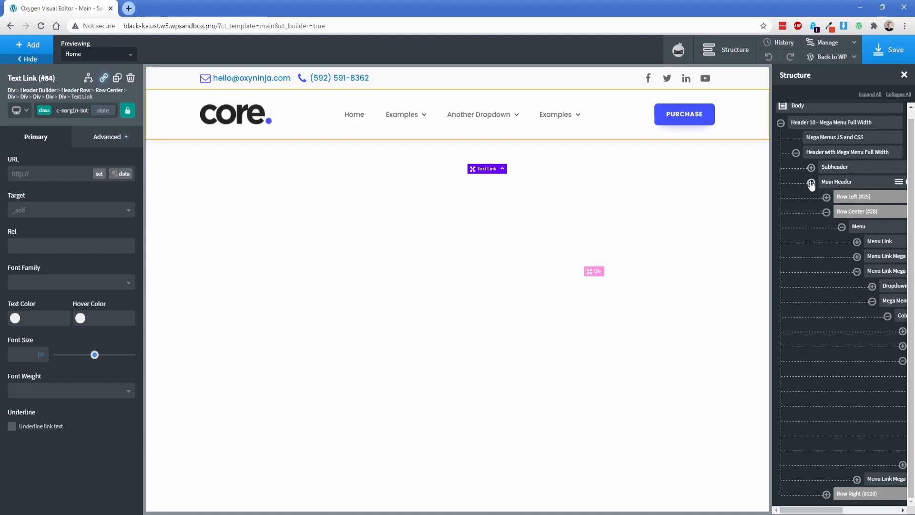
pyautogui.click(841, 122)
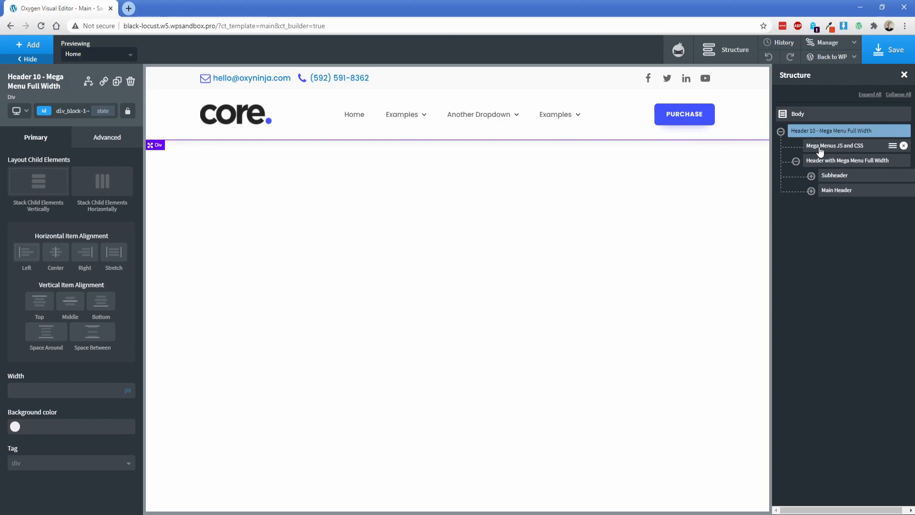
pyautogui.click(479, 113)
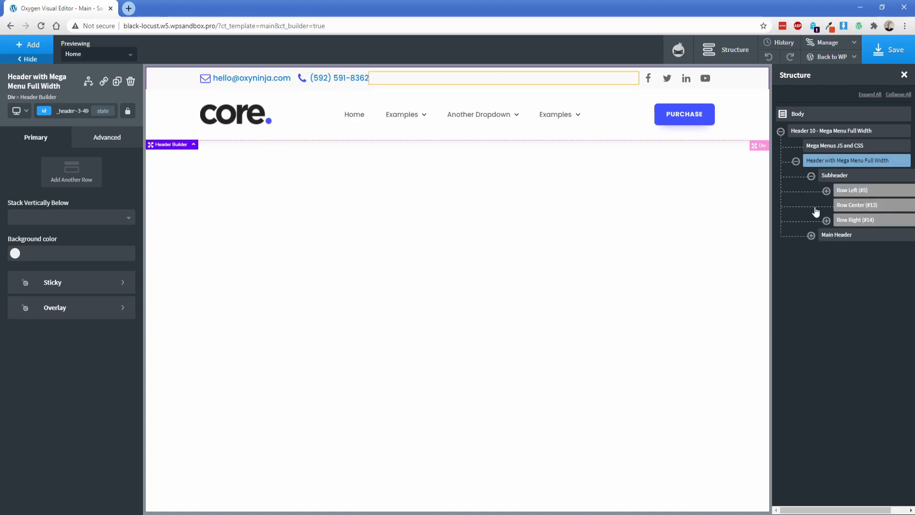
pyautogui.click(838, 234)
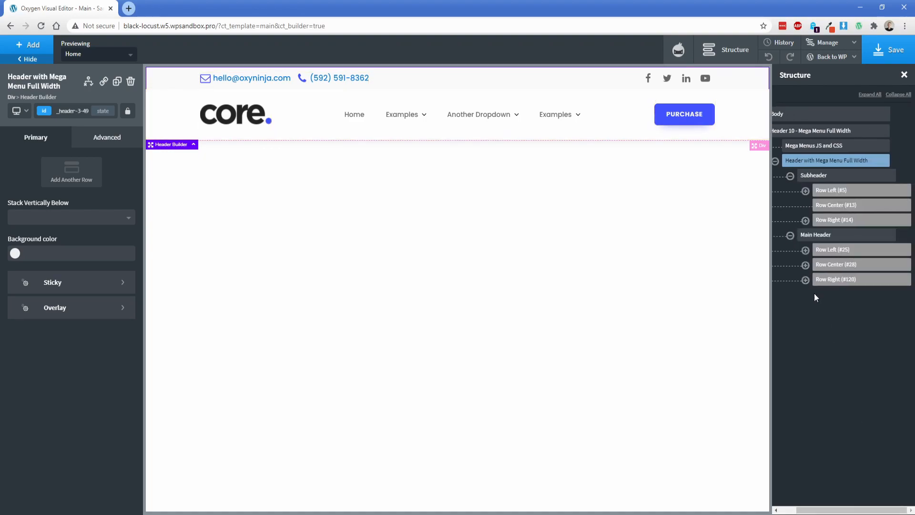
pyautogui.click(807, 280)
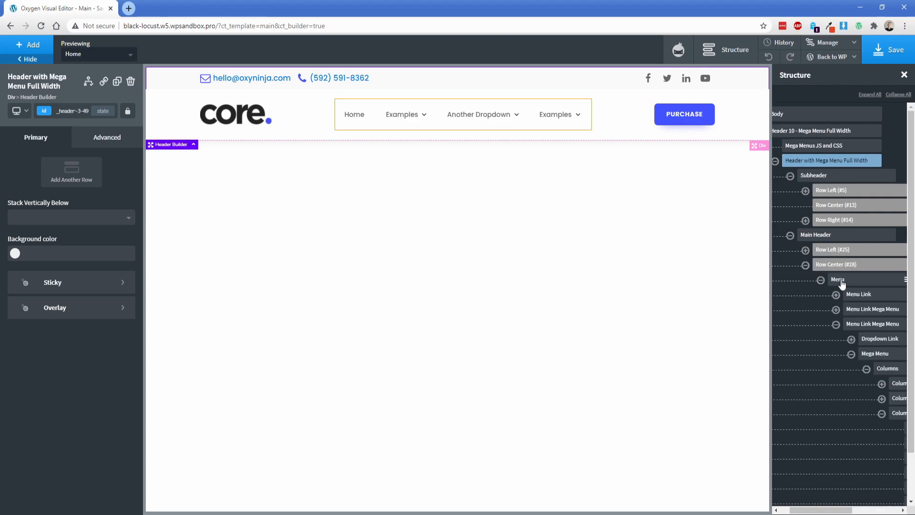
# Inspect the Menu, Purchase CTA and Hamburger Icon Code Block, then delete Header 10
pyautogui.click(838, 279)
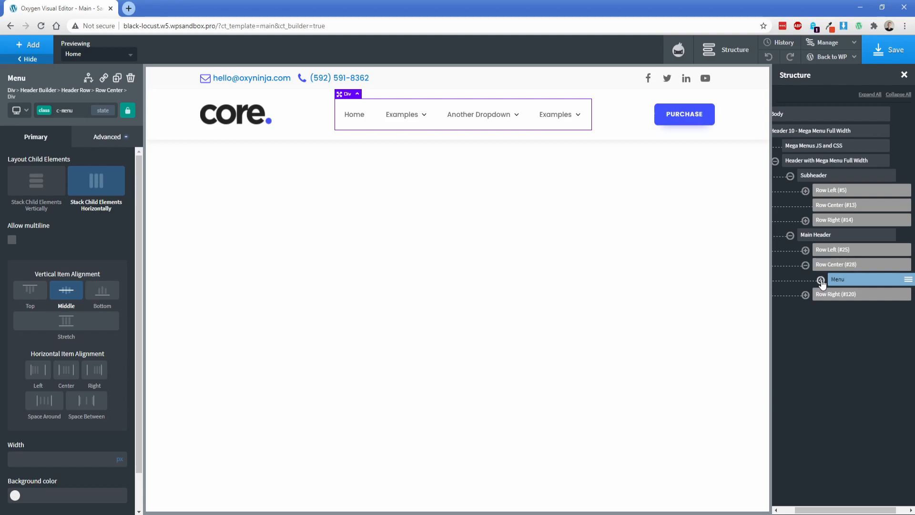
pyautogui.click(821, 280)
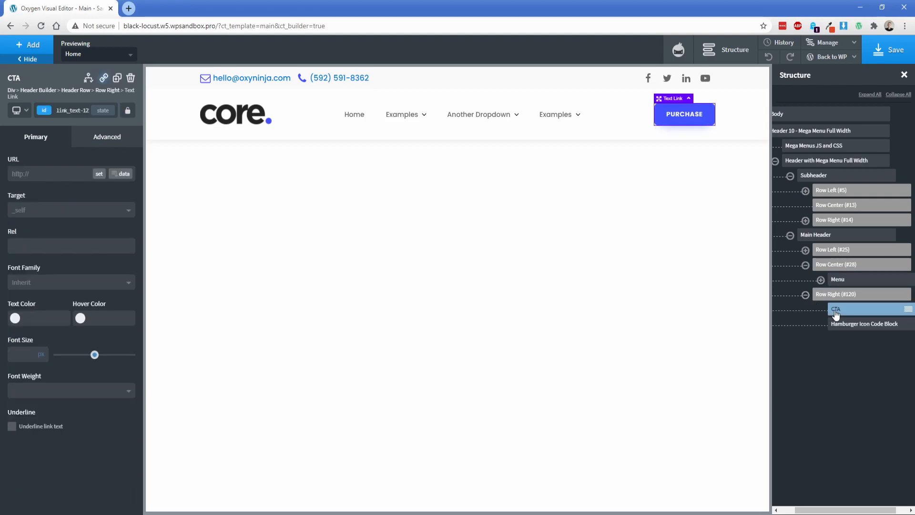
pyautogui.click(866, 323)
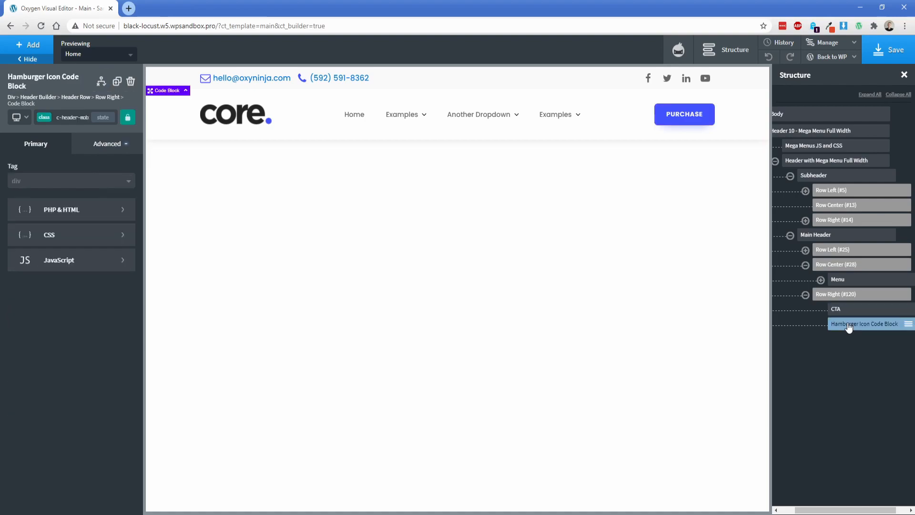
pyautogui.click(16, 117)
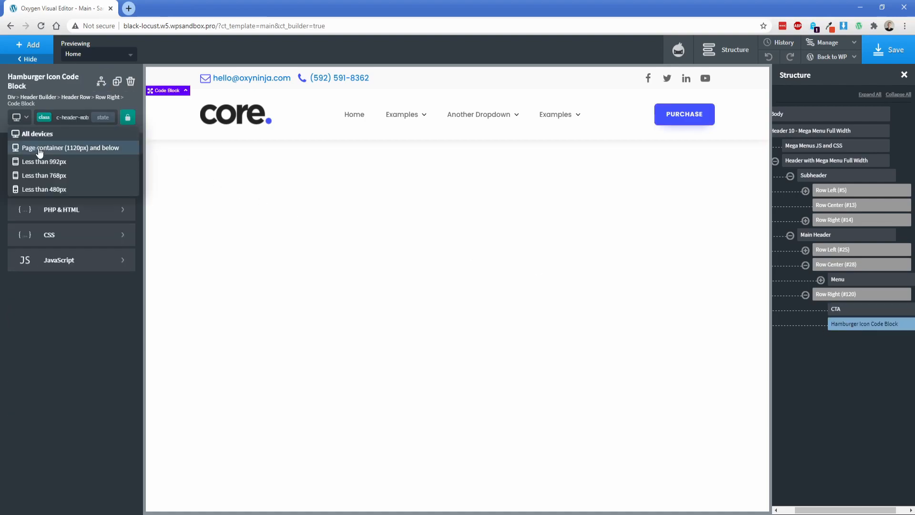
pyautogui.click(44, 162)
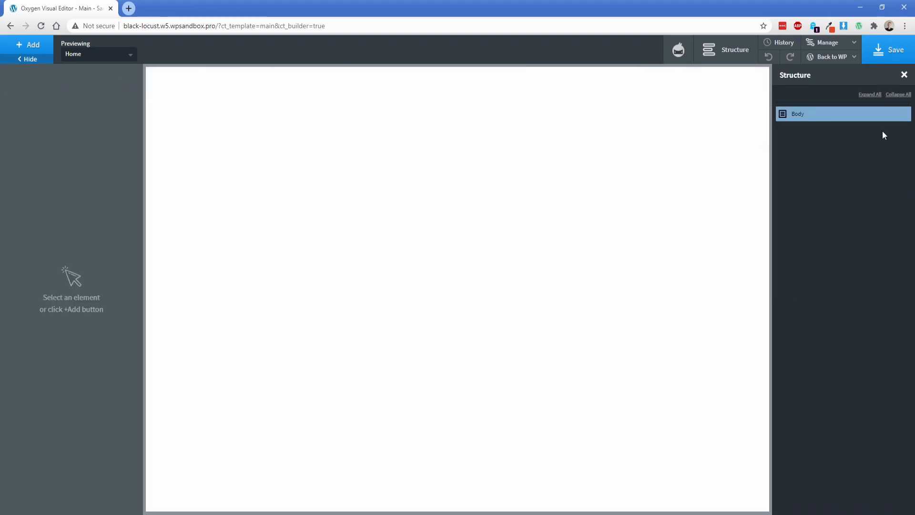
# Insert Core's Header 14 - Mega Menu Full Width Row onto the empty canvas
pyautogui.click(29, 45)
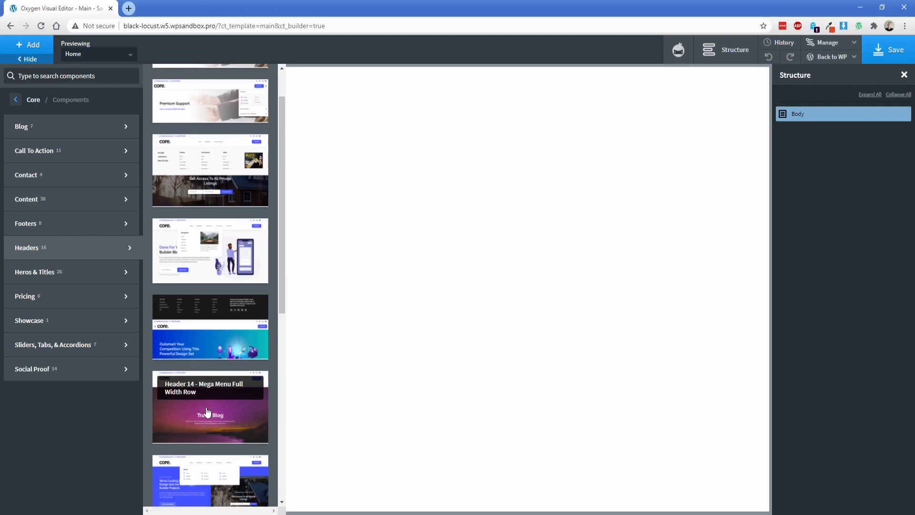
pyautogui.click(210, 407)
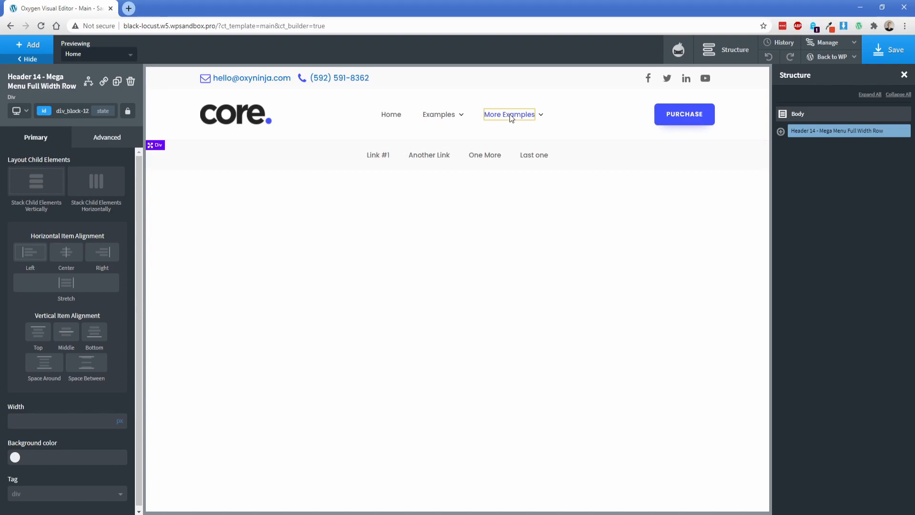
pyautogui.click(439, 113)
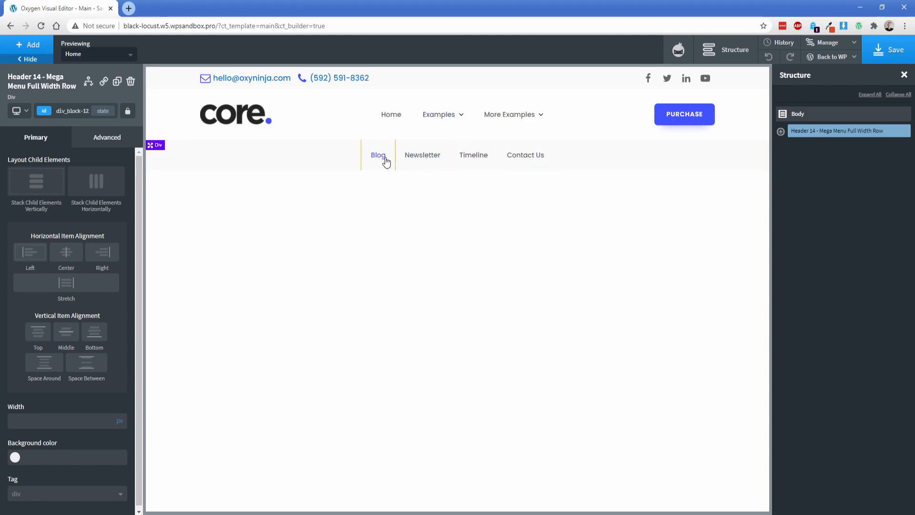
pyautogui.click(378, 155)
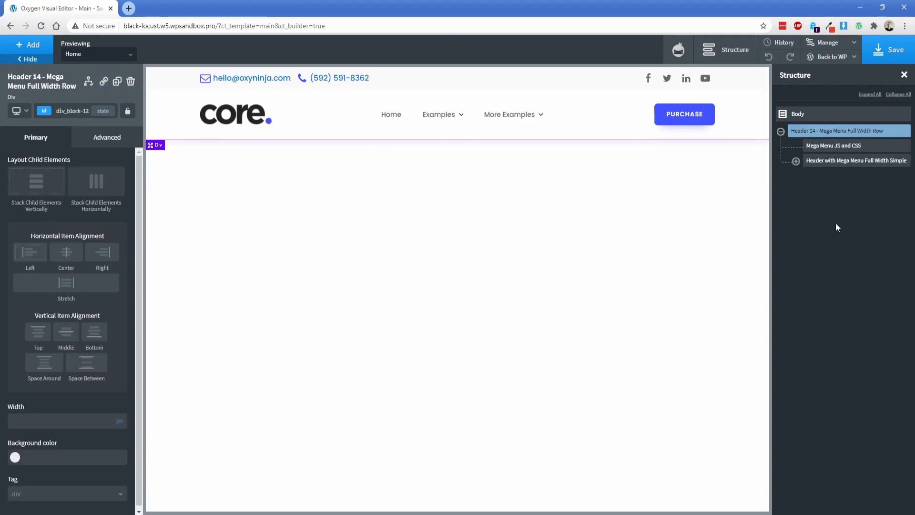
pyautogui.click(798, 113)
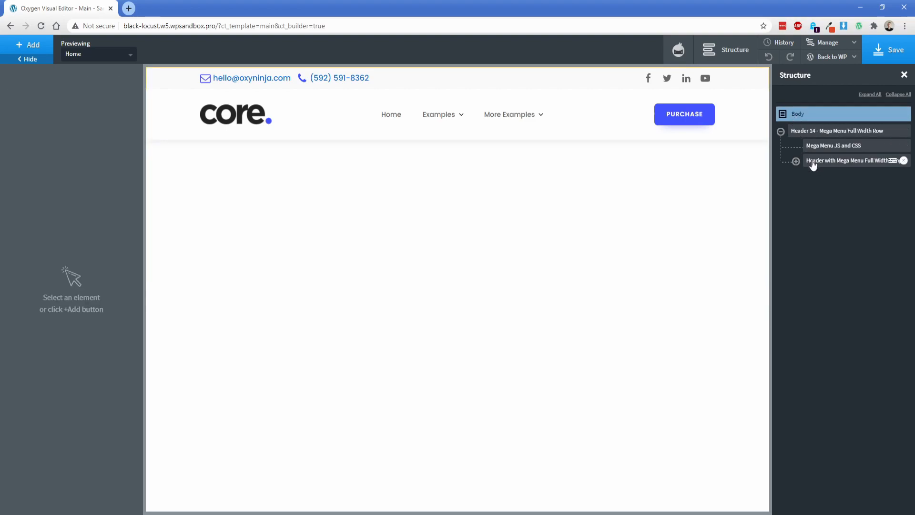
# Add an Inner Content element under the header with a 75vh minimum height
pyautogui.click(27, 45)
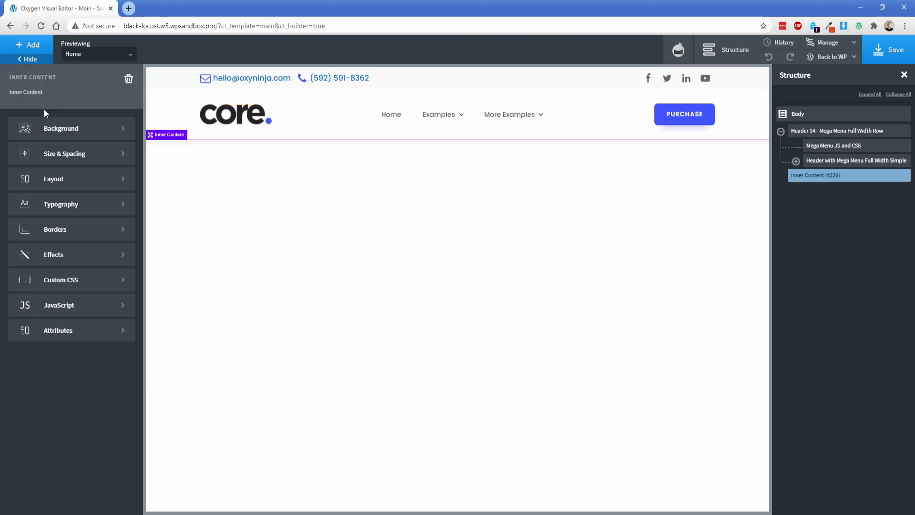
pyautogui.click(64, 153)
pyautogui.write('75')
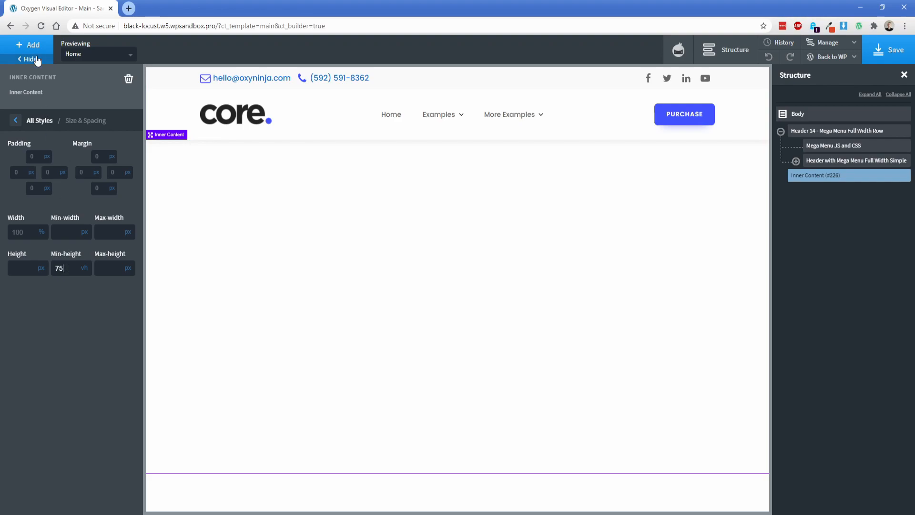
pyautogui.click(28, 45)
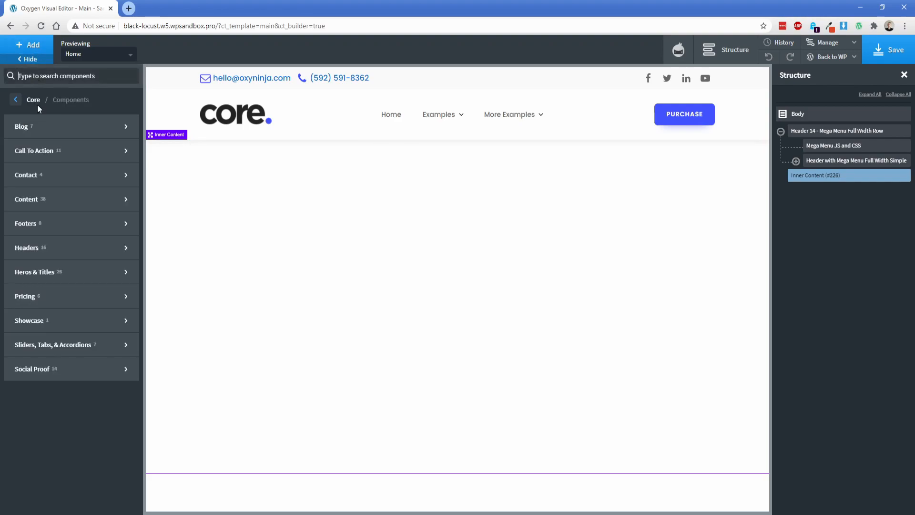
# Insert Core's light footer section below the inner content and save the template
pyautogui.click(24, 223)
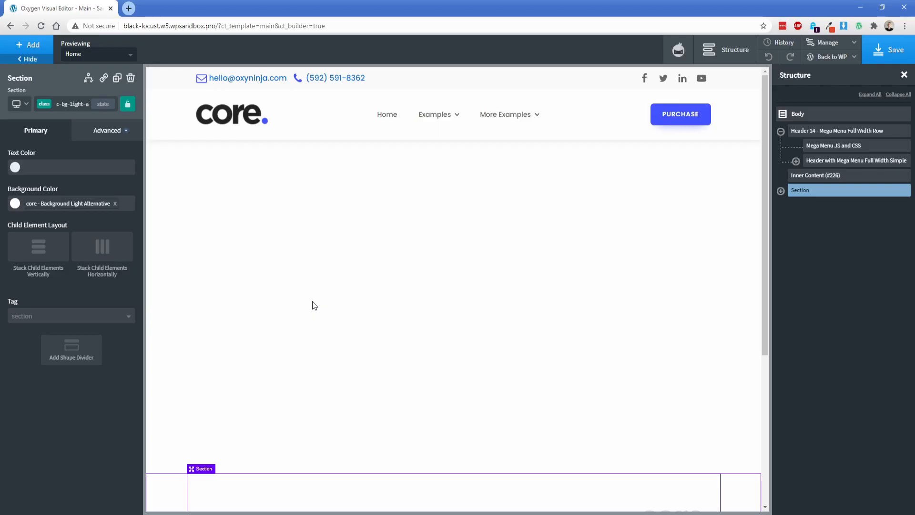
pyautogui.scroll(-3)
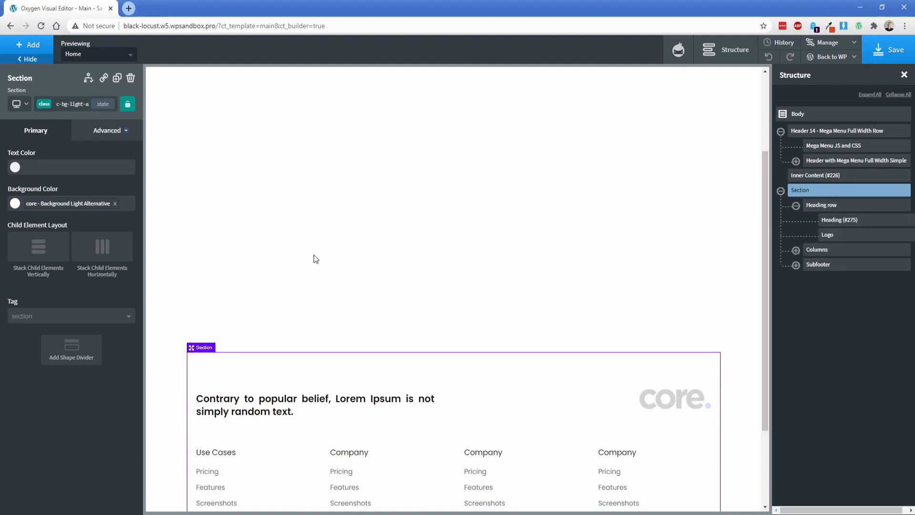
pyautogui.click(895, 50)
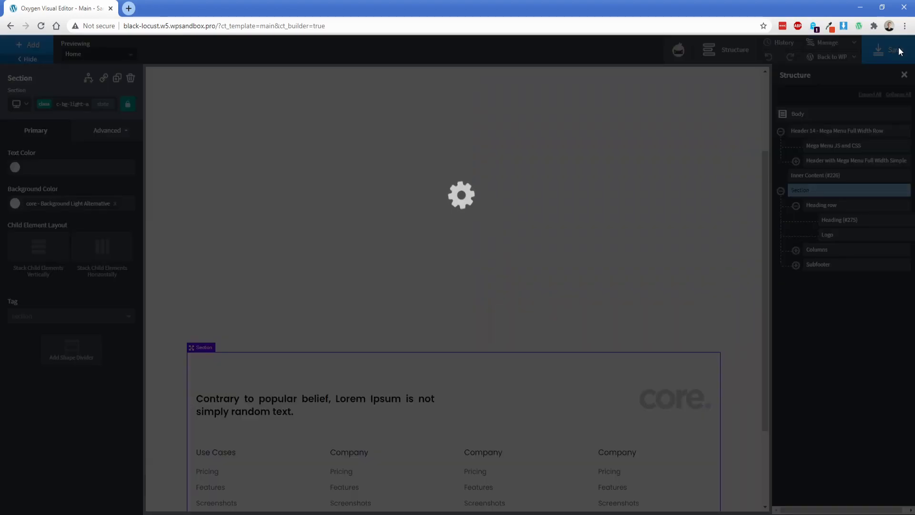
# Return to WordPress admin and edit the Home front page with Oxygen
pyautogui.click(893, 50)
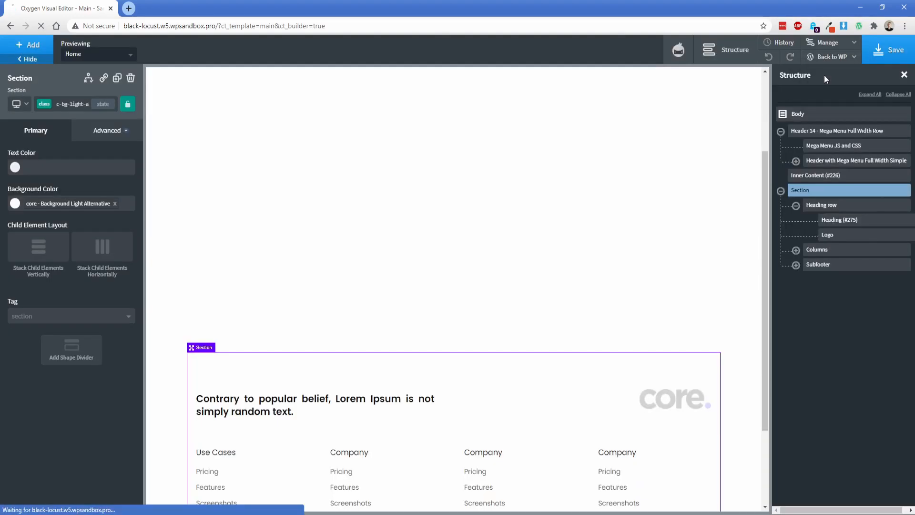
pyautogui.click(829, 56)
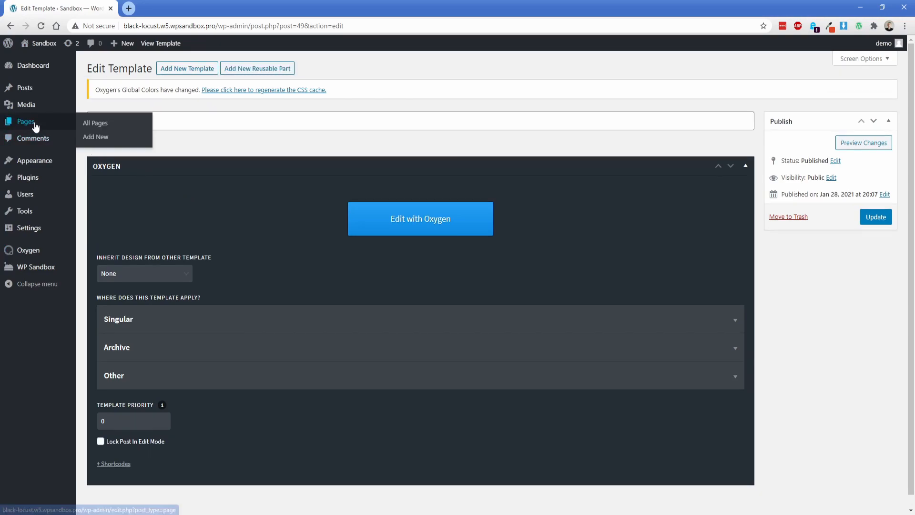
pyautogui.click(96, 123)
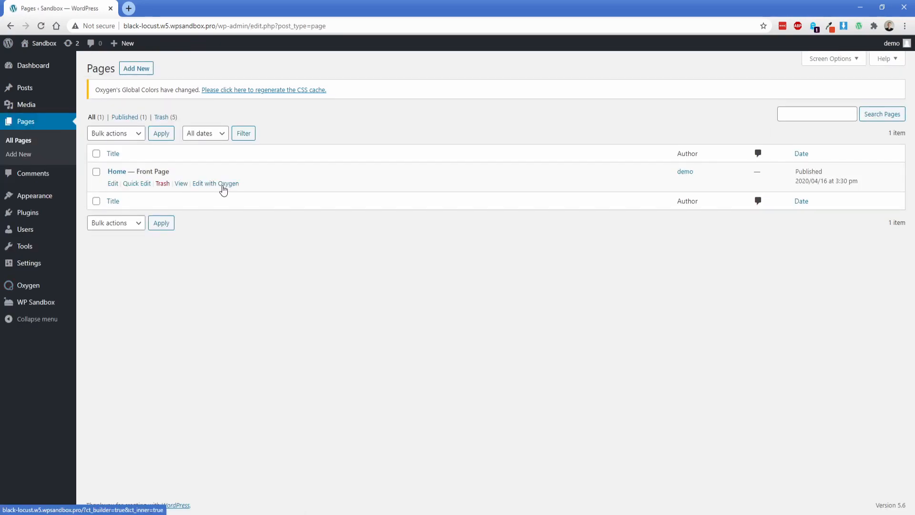
pyautogui.click(215, 183)
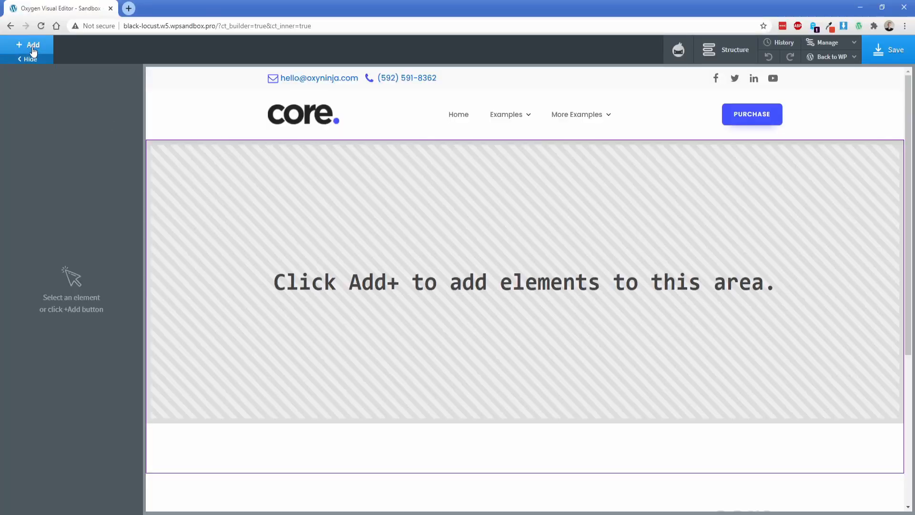
# Reach the Core set's Sections & Elements to pick a hero for the Home page
pyautogui.click(30, 45)
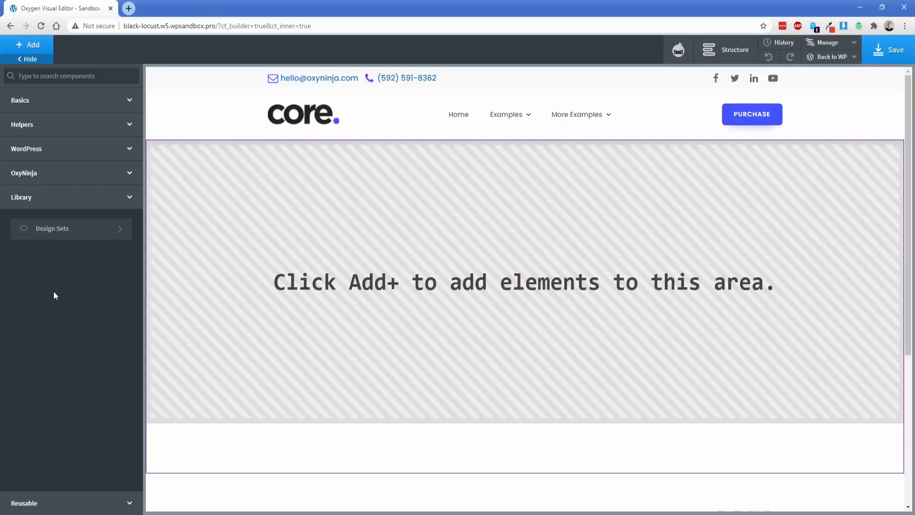
pyautogui.click(52, 228)
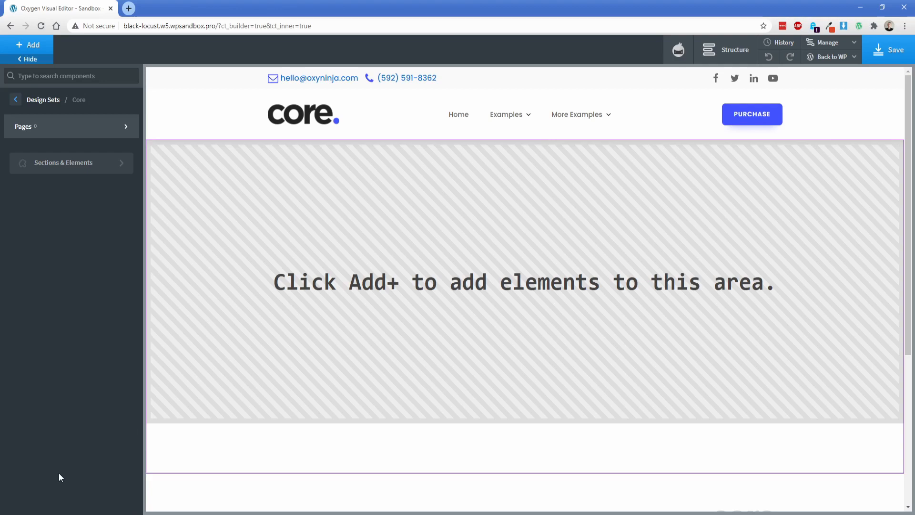
pyautogui.click(63, 163)
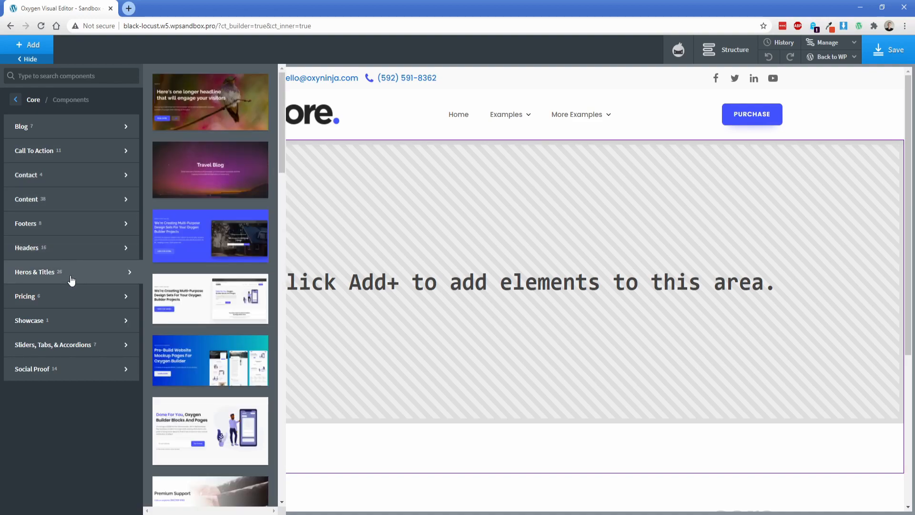
pyautogui.moveTo(201, 316)
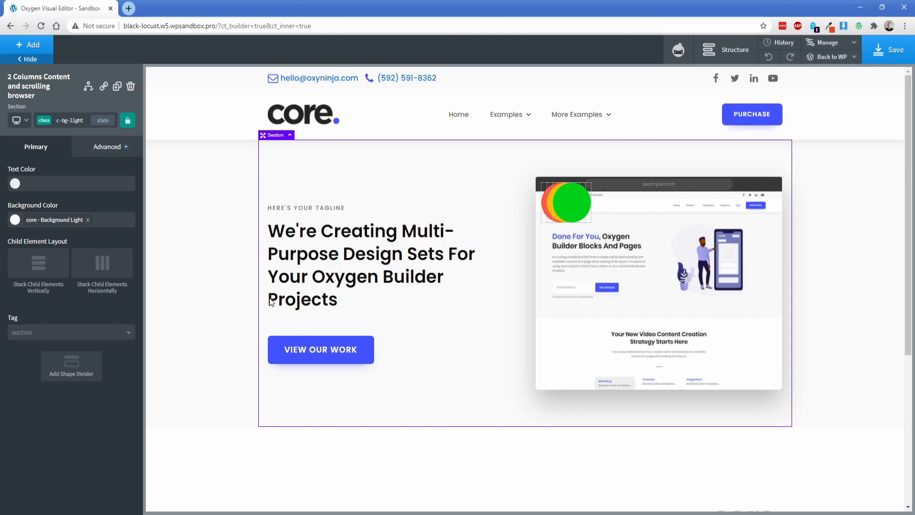
# Insert Core's 4 Columns Services section below the hero
pyautogui.click(27, 45)
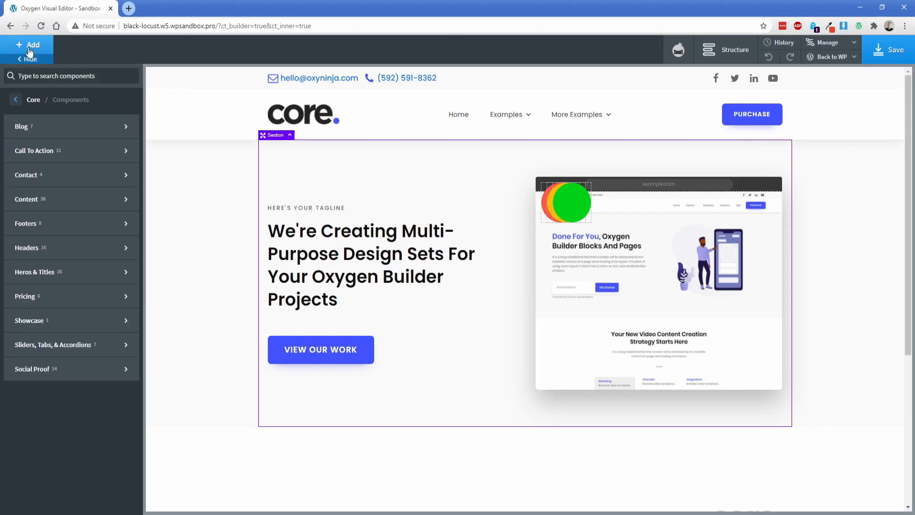
pyautogui.click(26, 199)
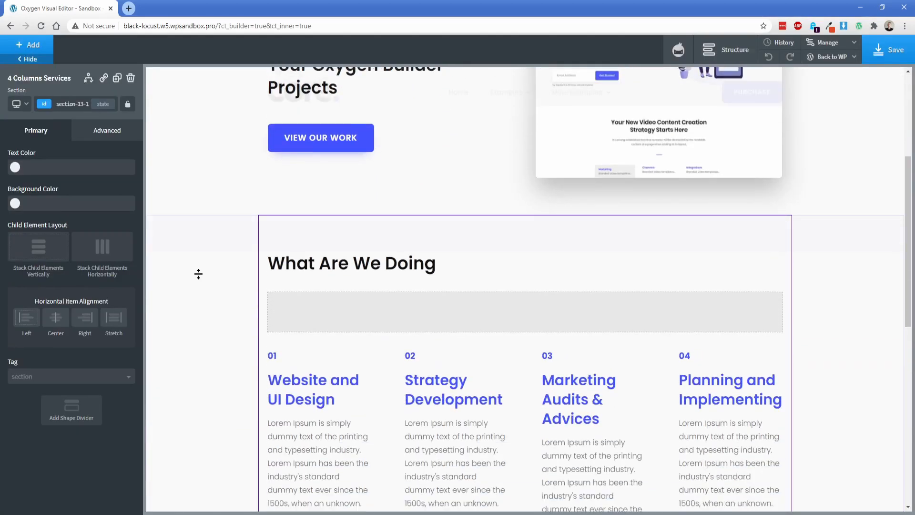
# Insert Core's 2 Column Narrow Content section from the Content category
pyautogui.click(27, 45)
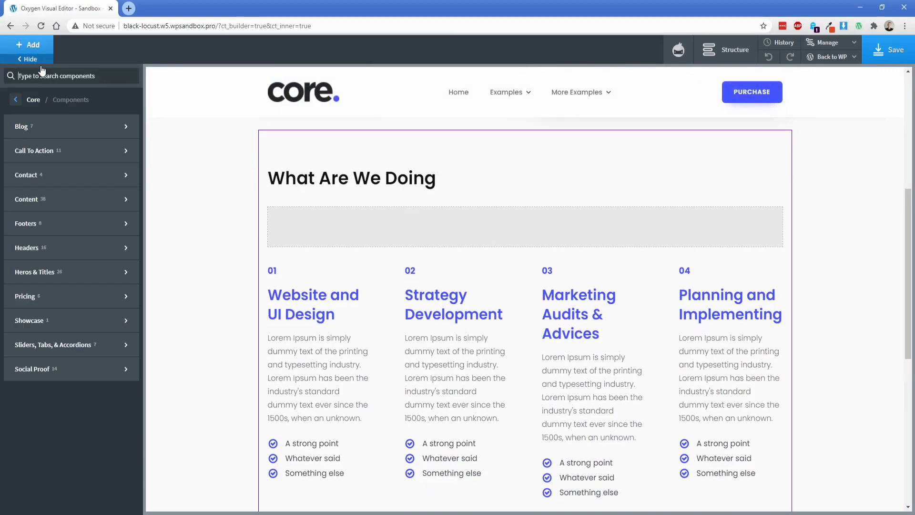
pyautogui.click(27, 200)
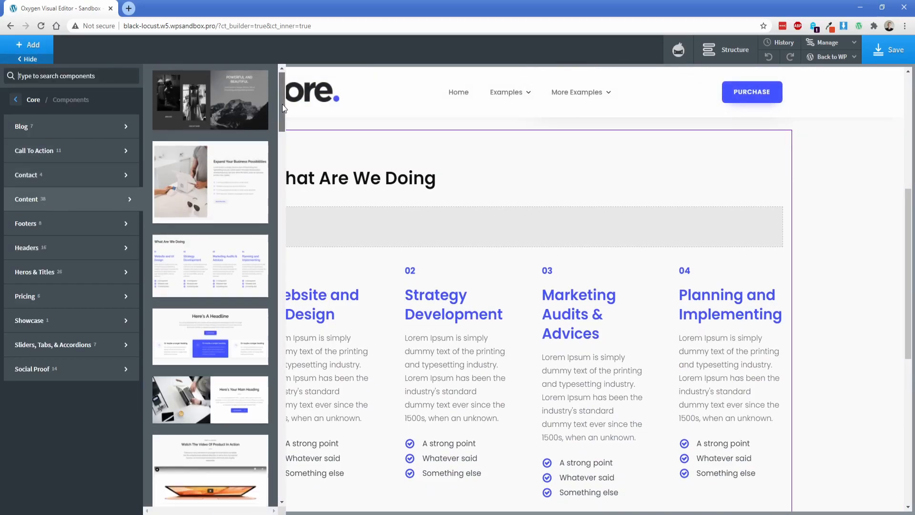
pyautogui.scroll(-3)
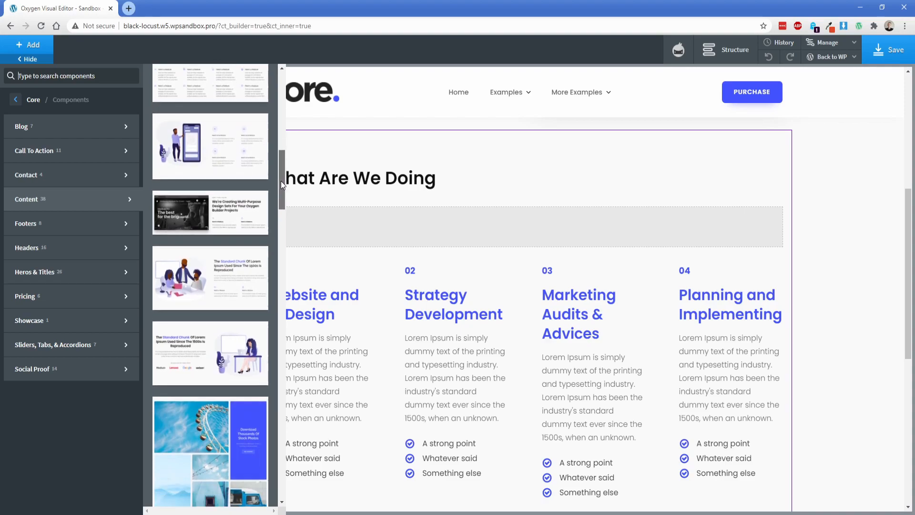
pyautogui.scroll(-3)
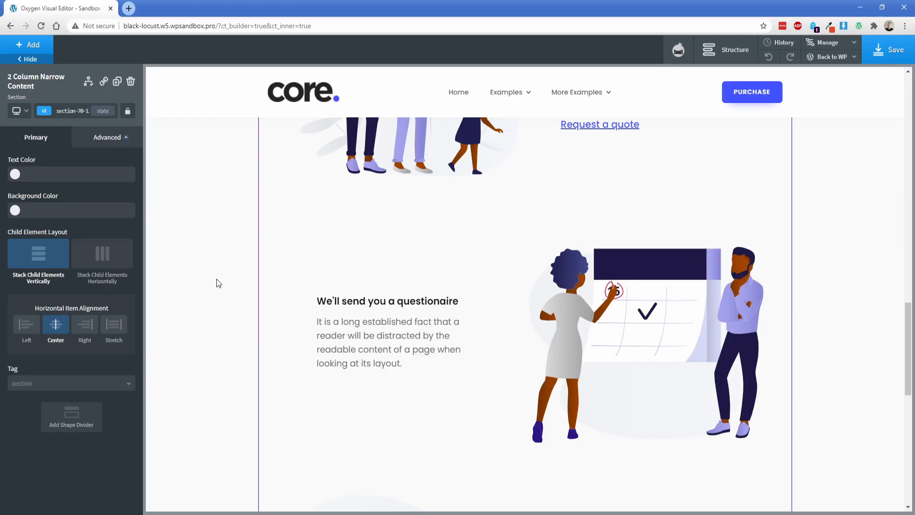
pyautogui.click(388, 343)
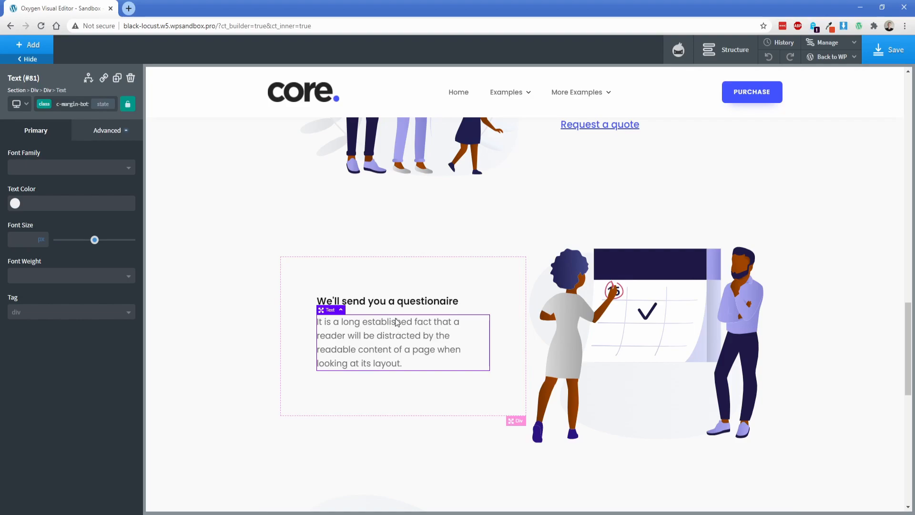
pyautogui.click(387, 301)
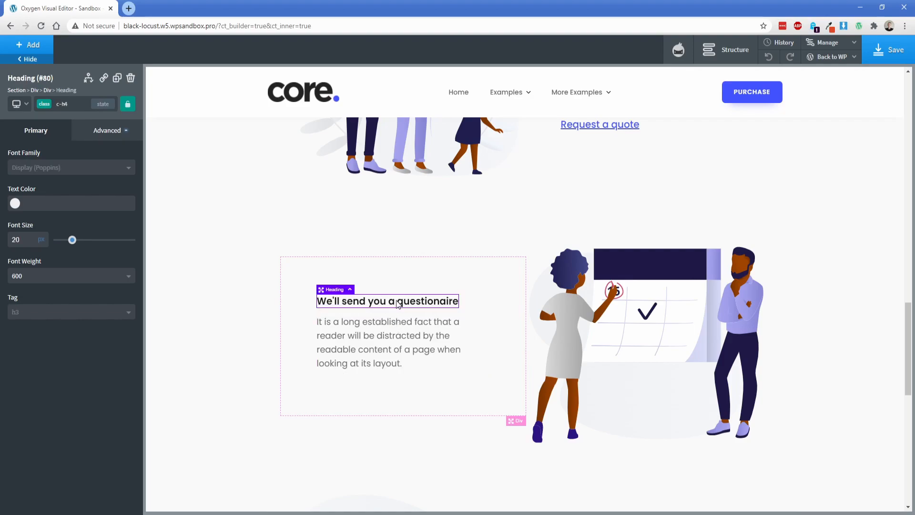
pyautogui.click(388, 342)
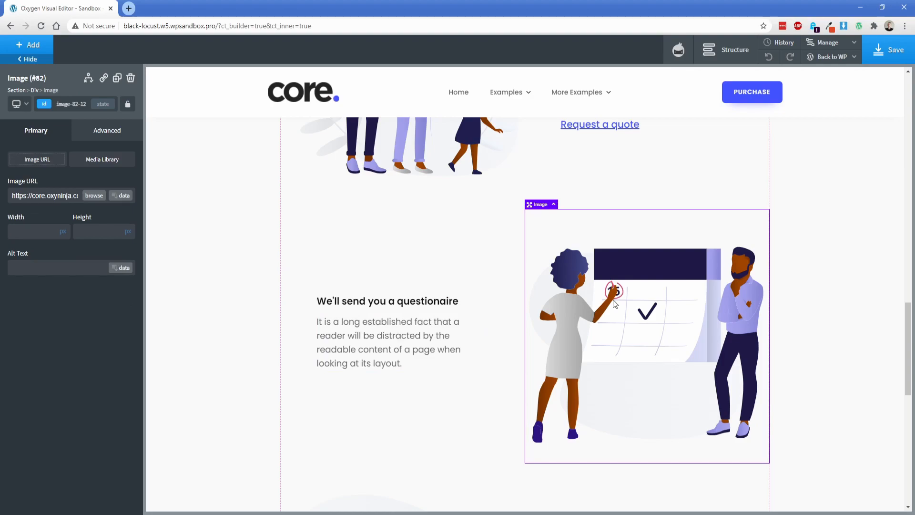
pyautogui.moveTo(606, 305)
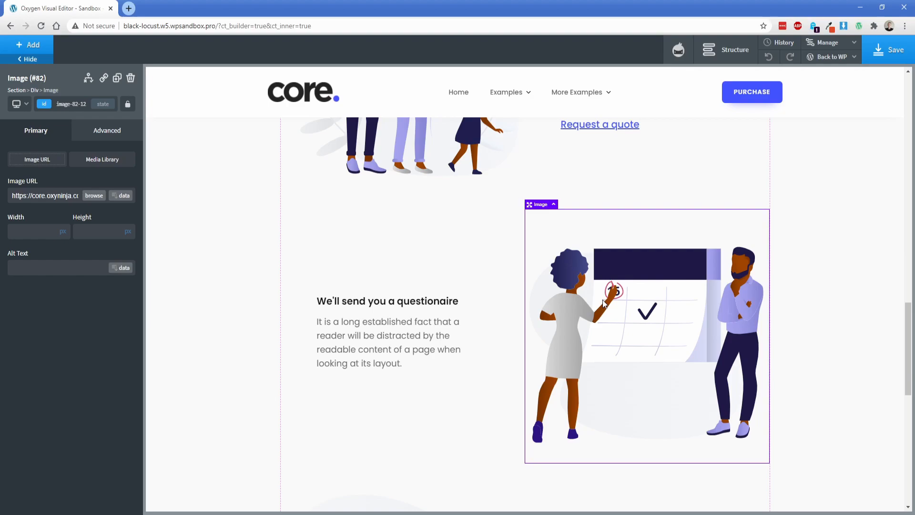
pyautogui.click(27, 45)
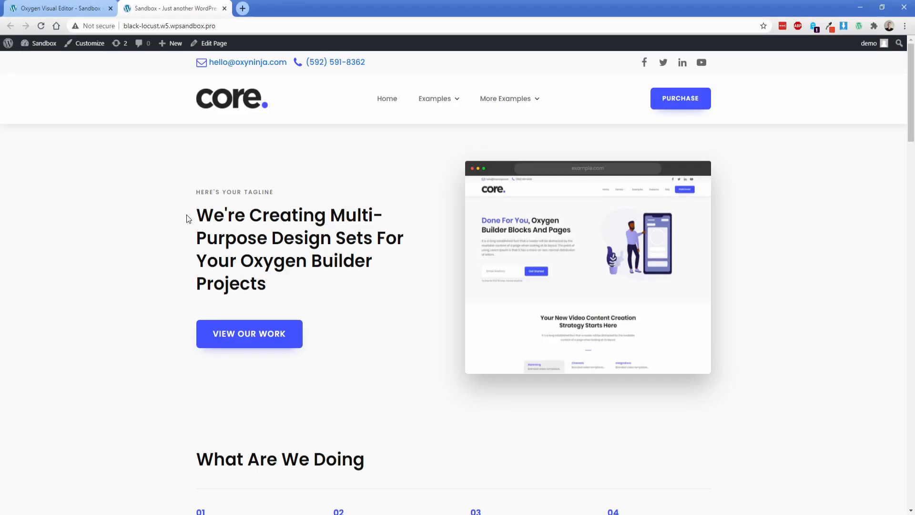
pyautogui.moveTo(904, 77)
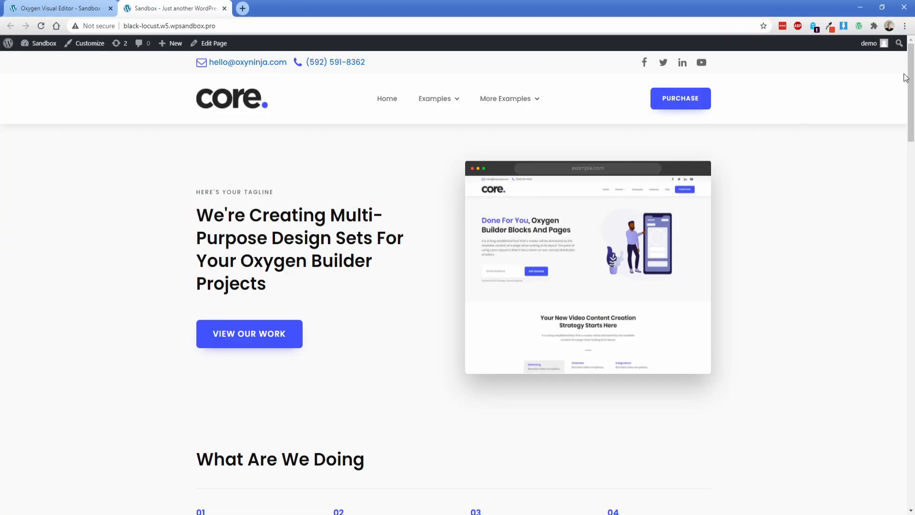
# Scroll down through the live homepage sections to the FAQ/testimonial area and back up
pyautogui.scroll(-3)
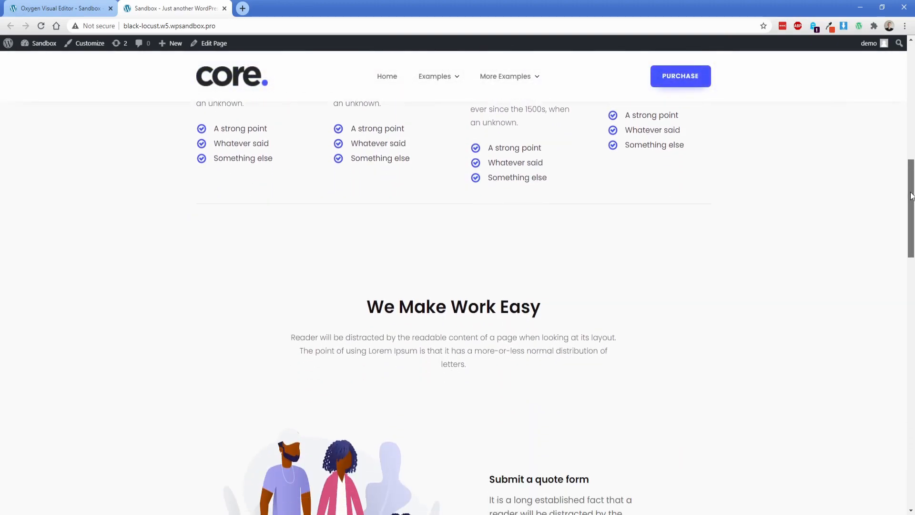
pyautogui.scroll(-3)
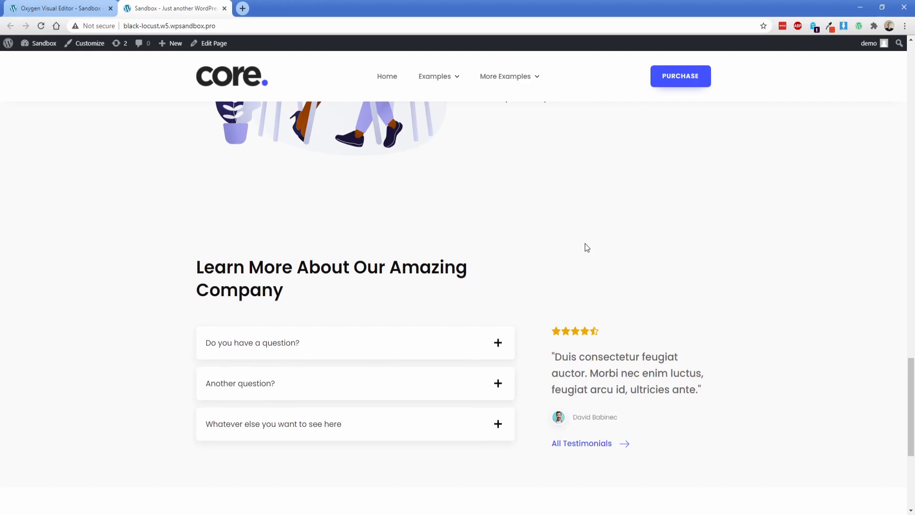
pyautogui.click(498, 342)
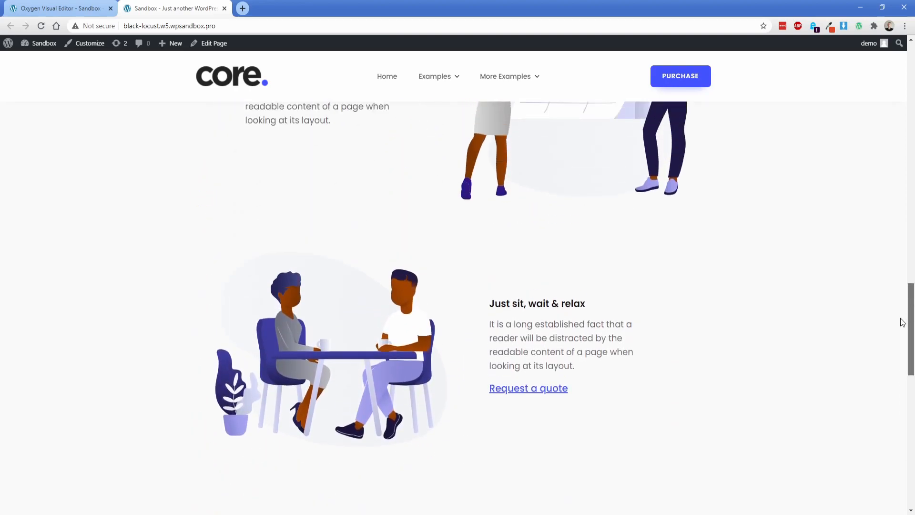
pyautogui.scroll(3)
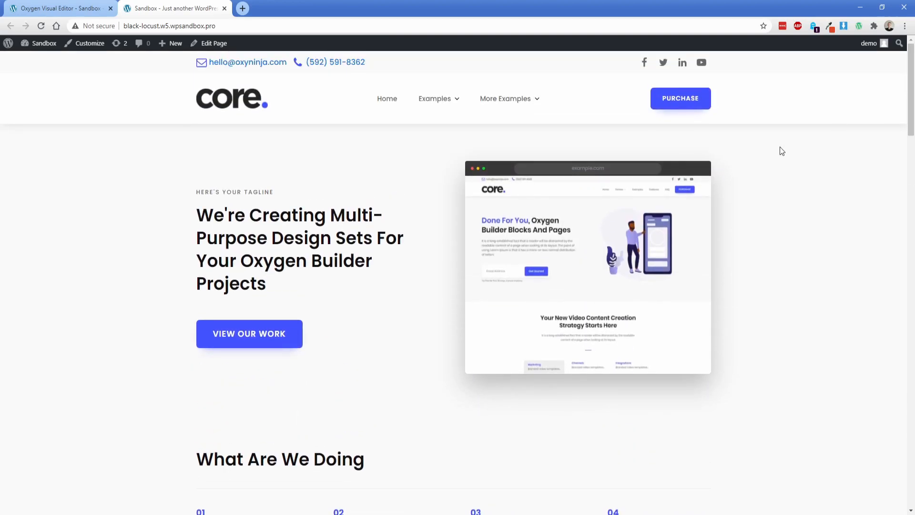